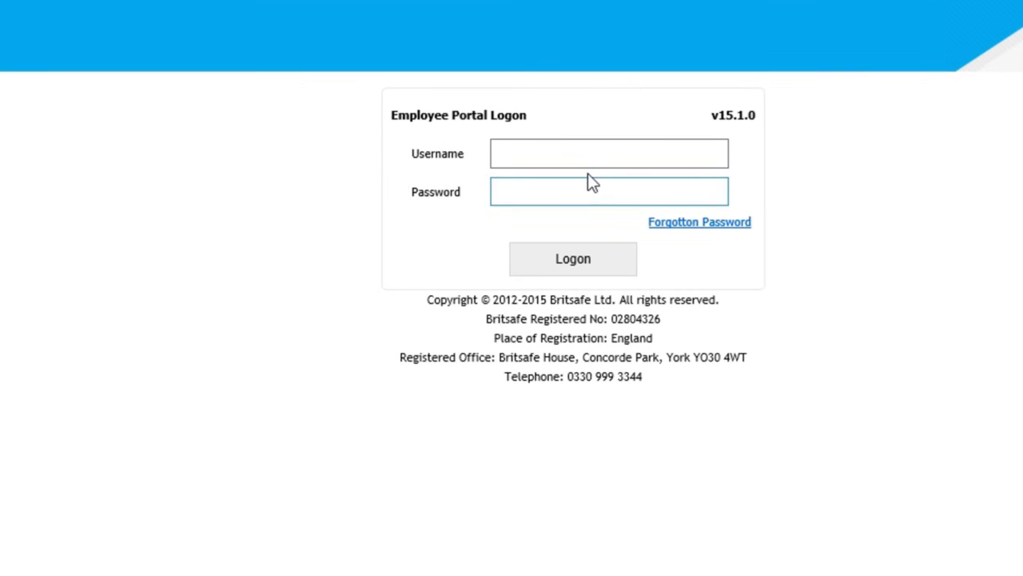
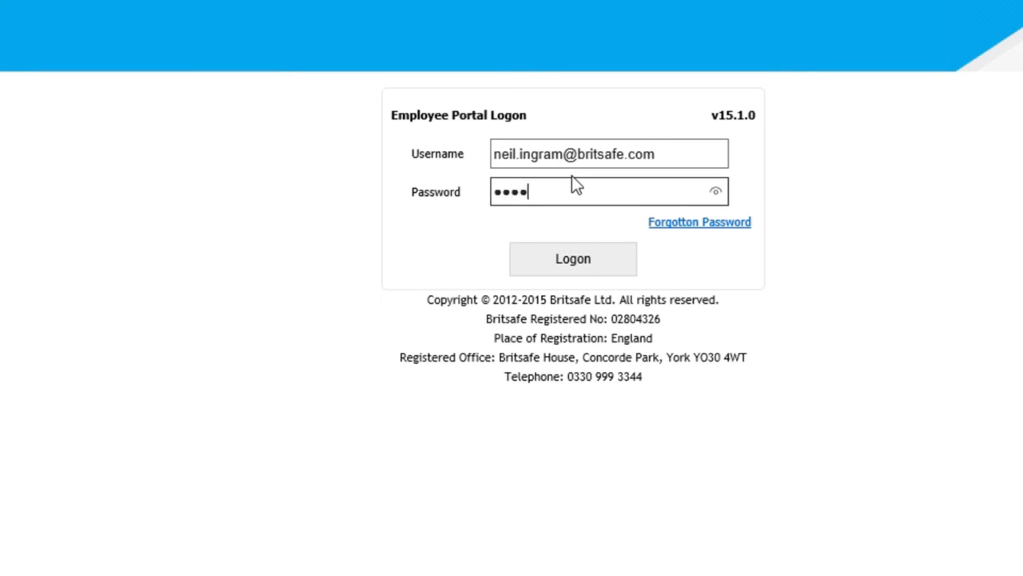
# Step: Log on to the portal home page and reveal the signed-in user's account menu
pyautogui.click(573, 259)
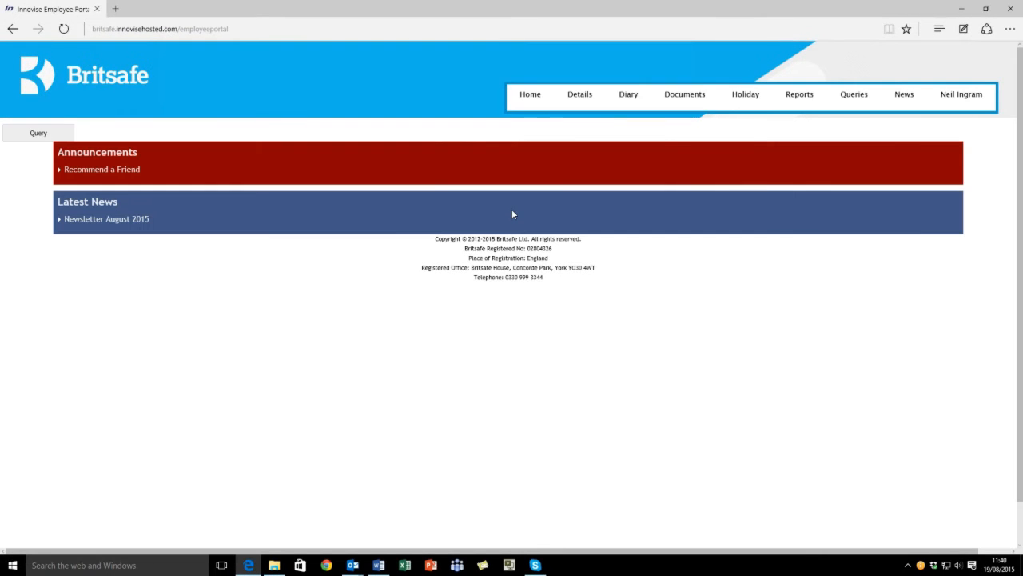
pyautogui.moveTo(155, 203)
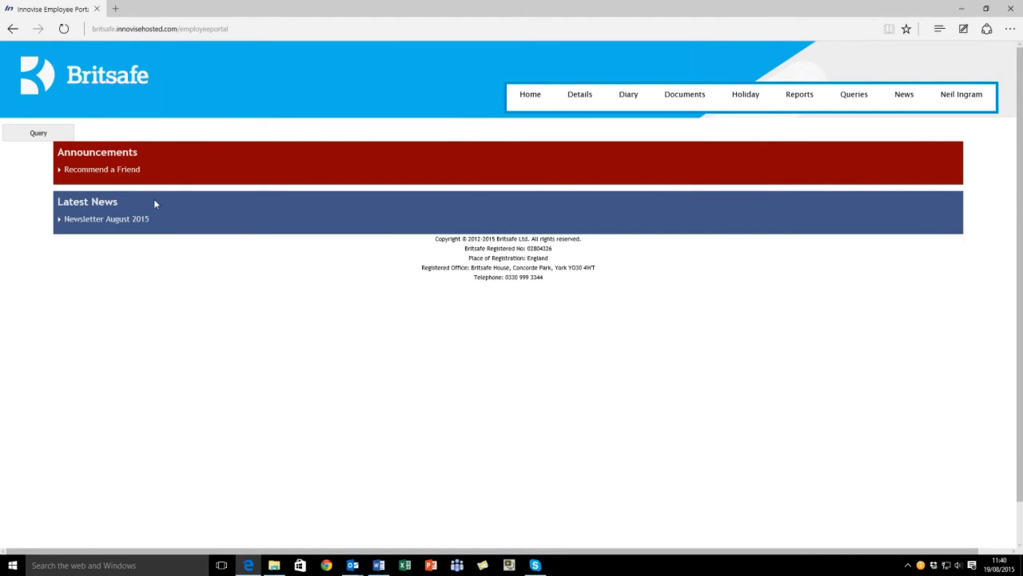
pyautogui.moveTo(566, 233)
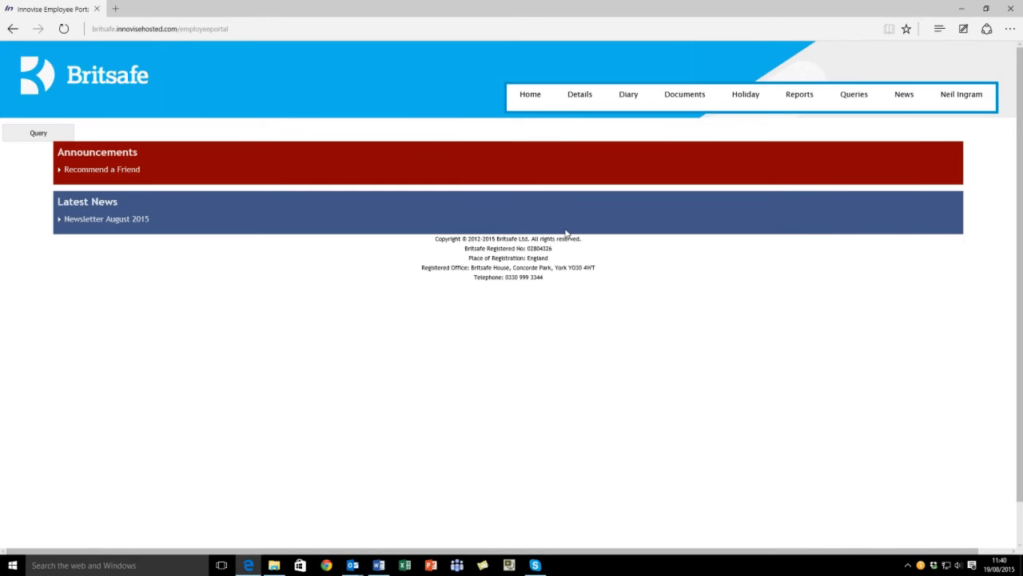
pyautogui.click(961, 93)
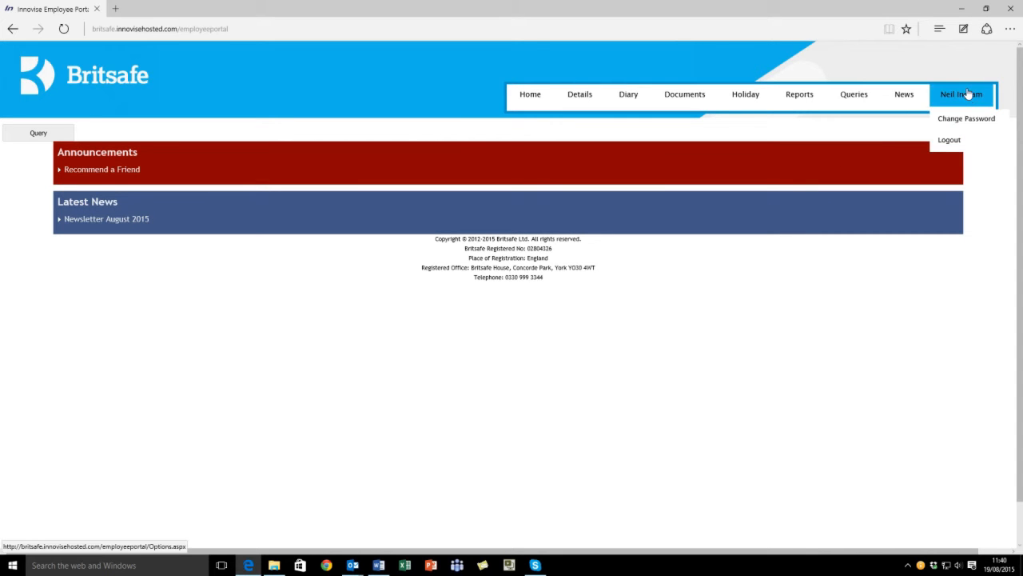
# Step: Fill in the Change Password form and submit it, returning to the logon page
pyautogui.click(965, 119)
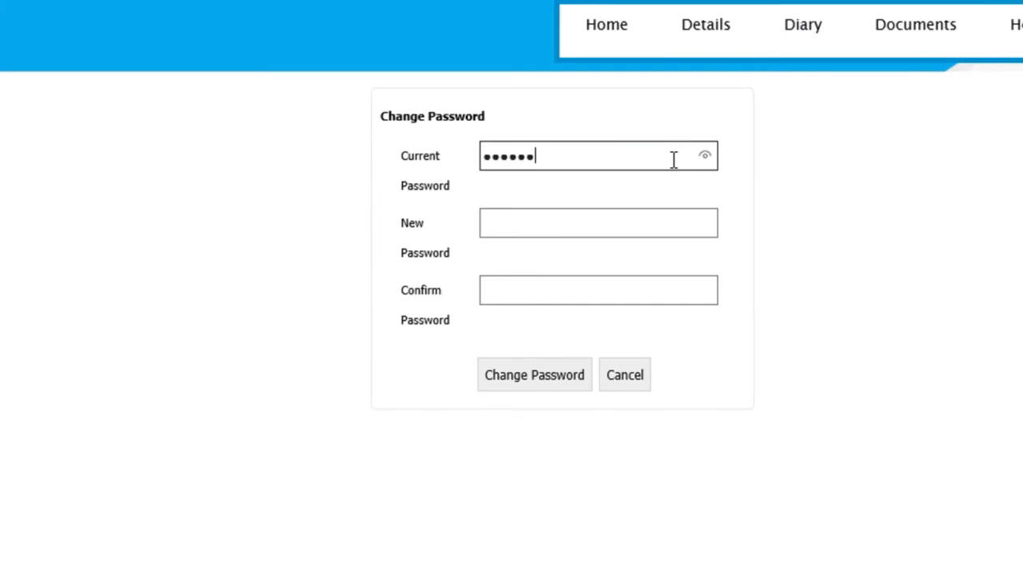
pyautogui.click(598, 222)
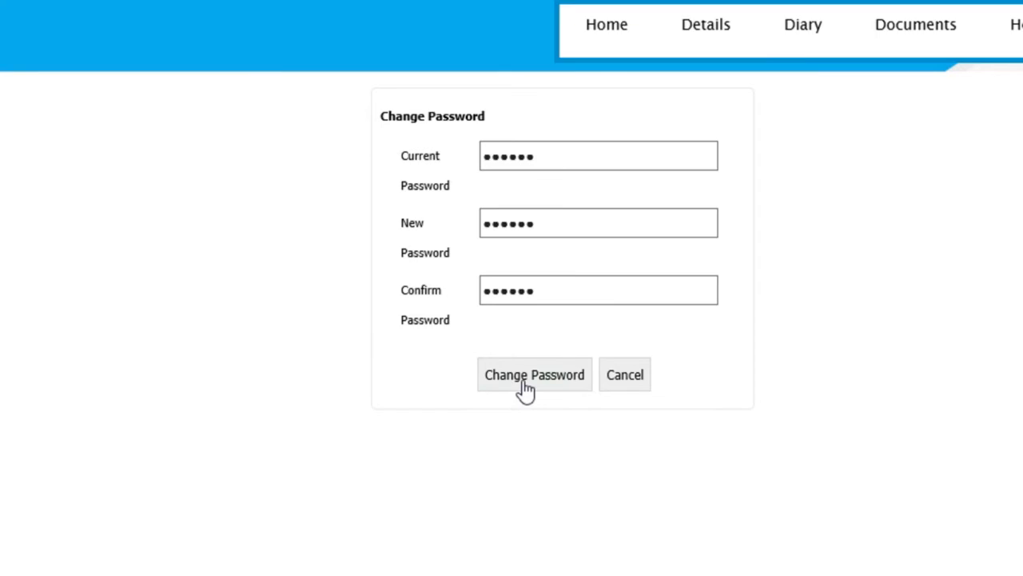
pyautogui.click(534, 374)
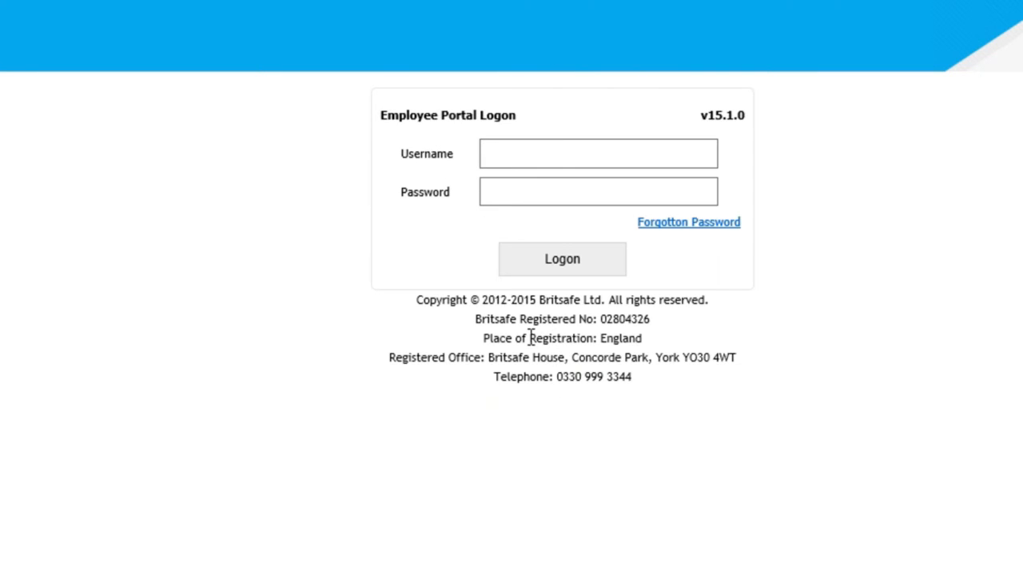
pyautogui.click(597, 153)
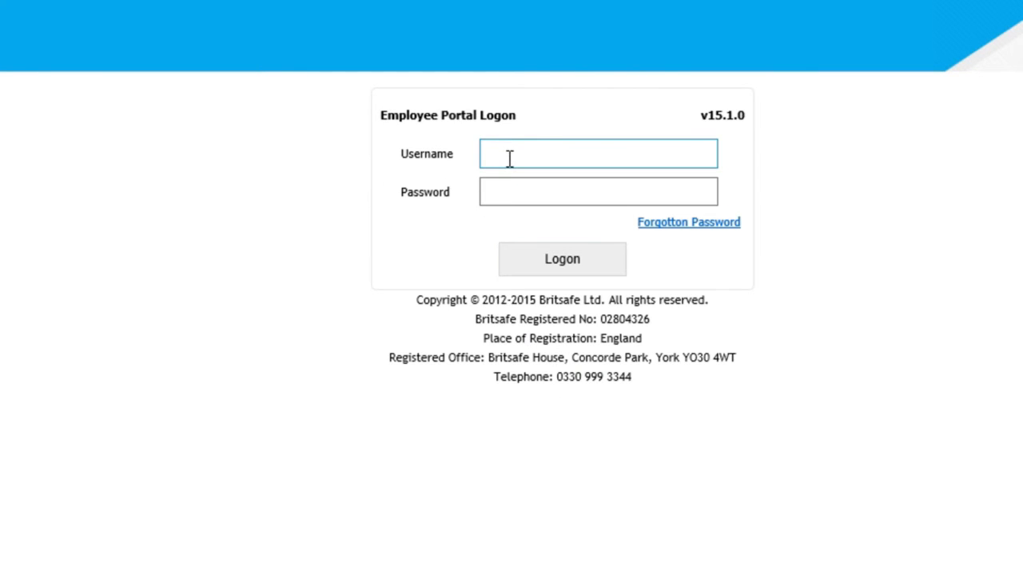
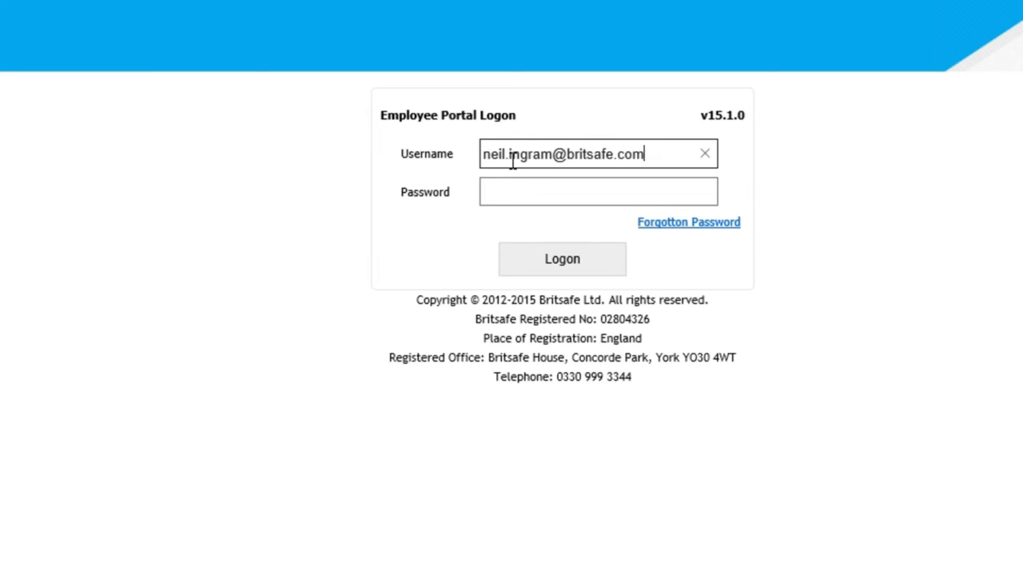
pyautogui.write('••')
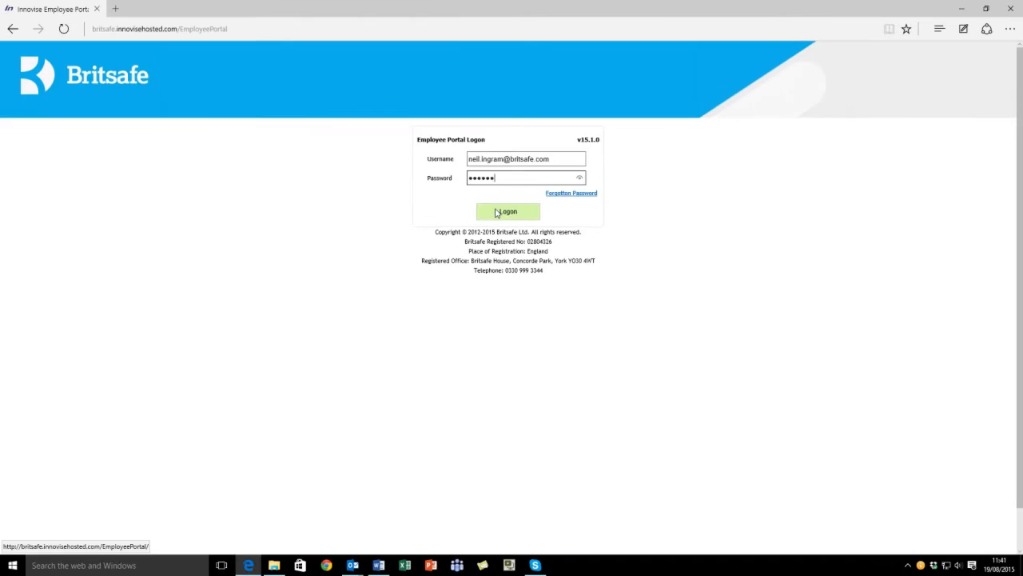
pyautogui.click(508, 211)
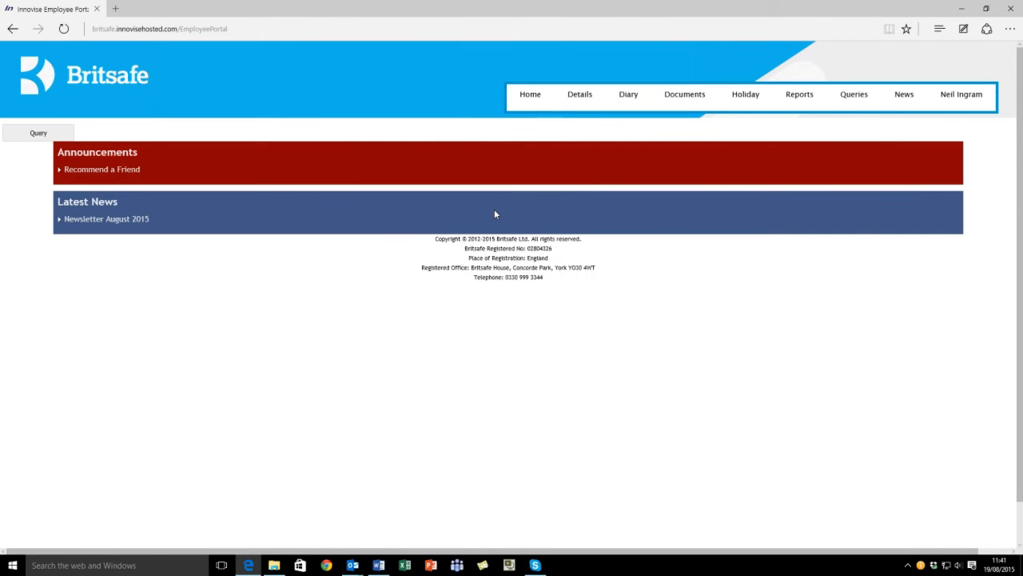
pyautogui.moveTo(495, 206)
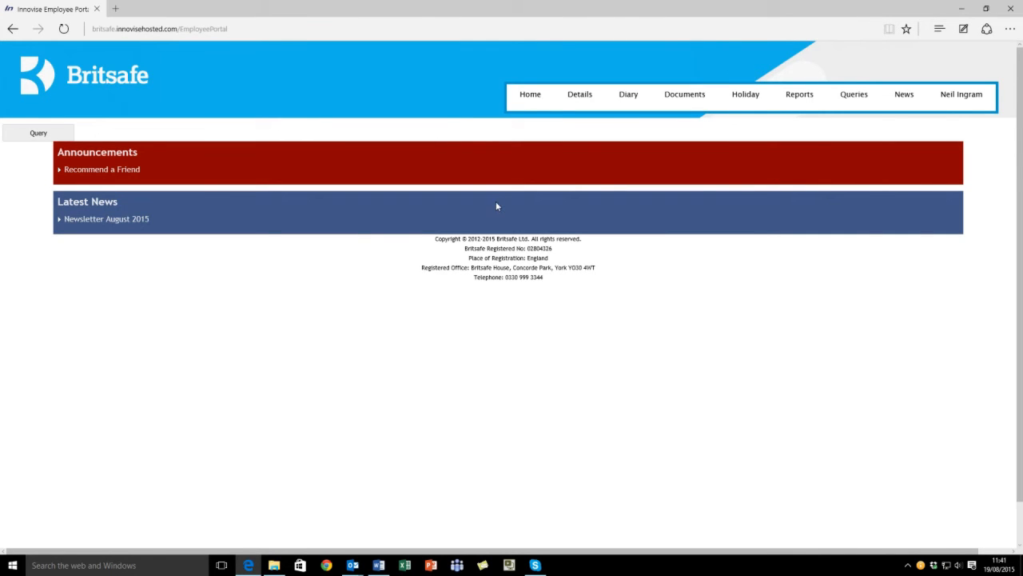
pyautogui.moveTo(499, 209)
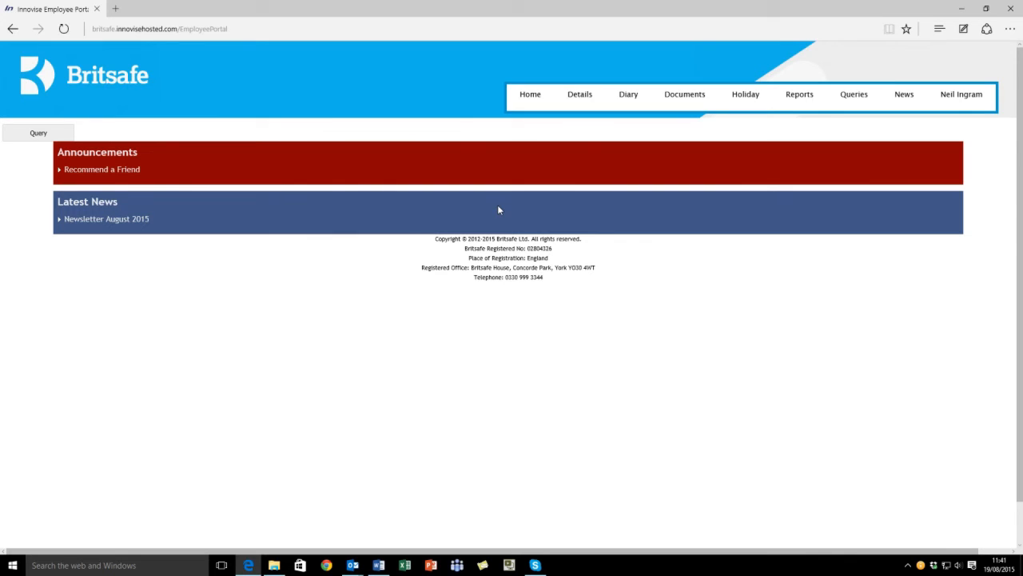
pyautogui.moveTo(516, 176)
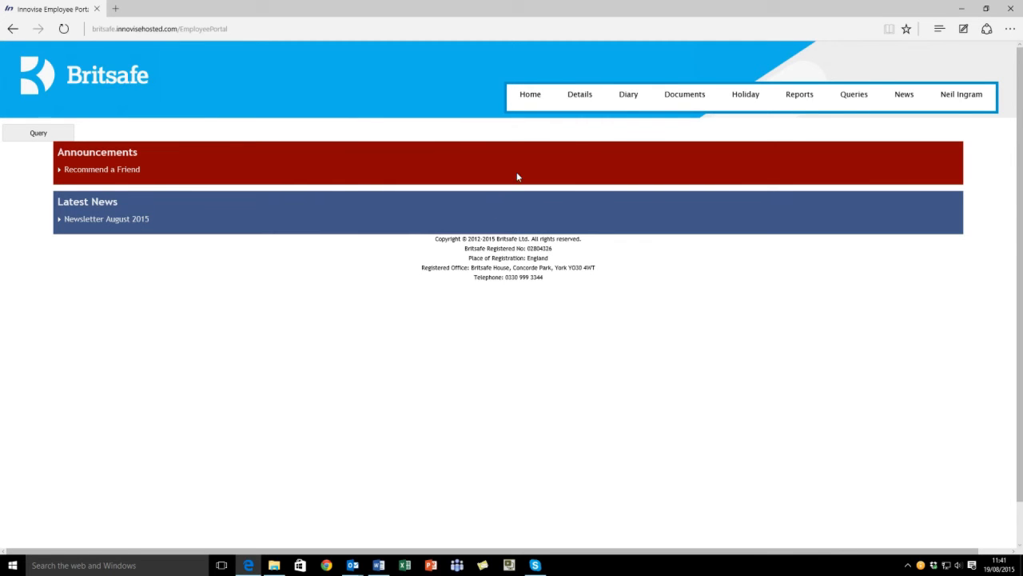
# Step: Show the Diary for the 17–24 Aug 2015 week with its Thursday and Friday shifts
pyautogui.click(628, 93)
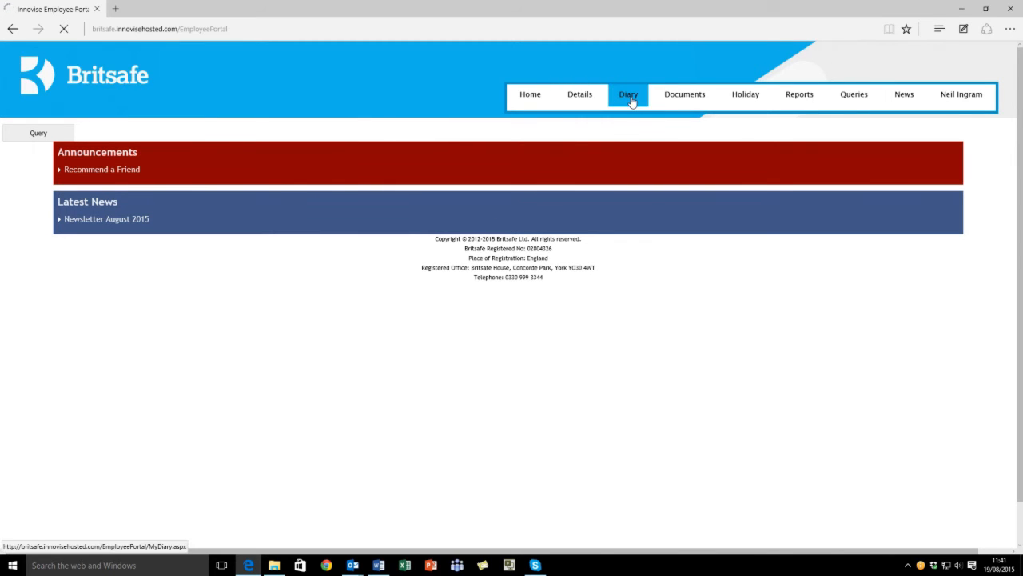
pyautogui.click(628, 93)
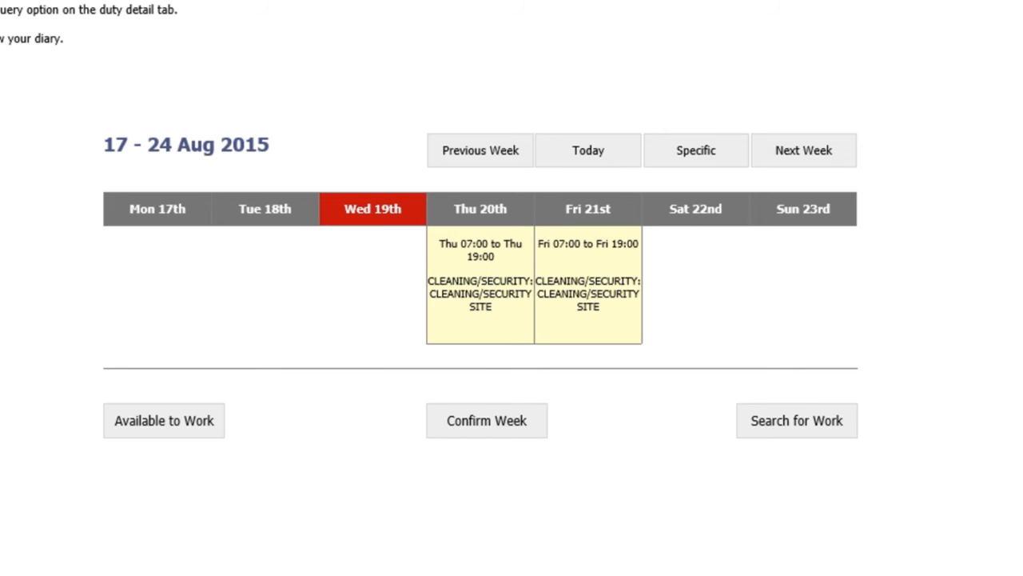
pyautogui.moveTo(527, 302)
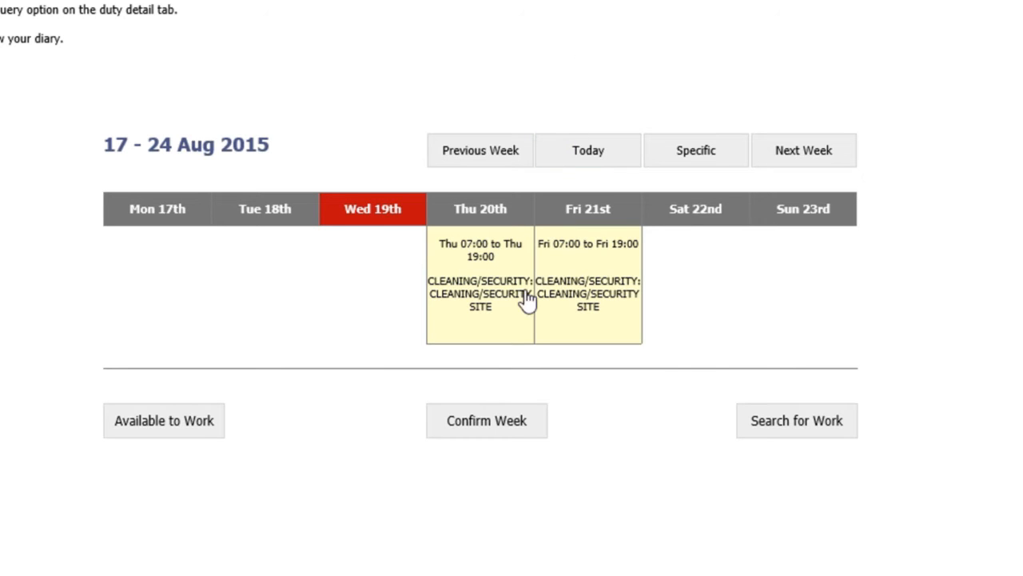
pyautogui.moveTo(499, 275)
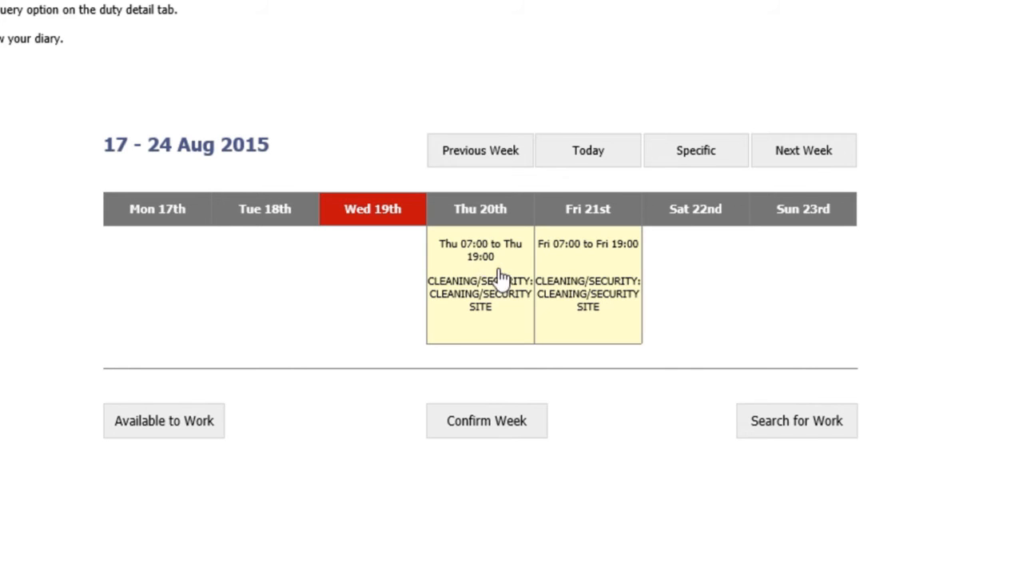
pyautogui.moveTo(494, 312)
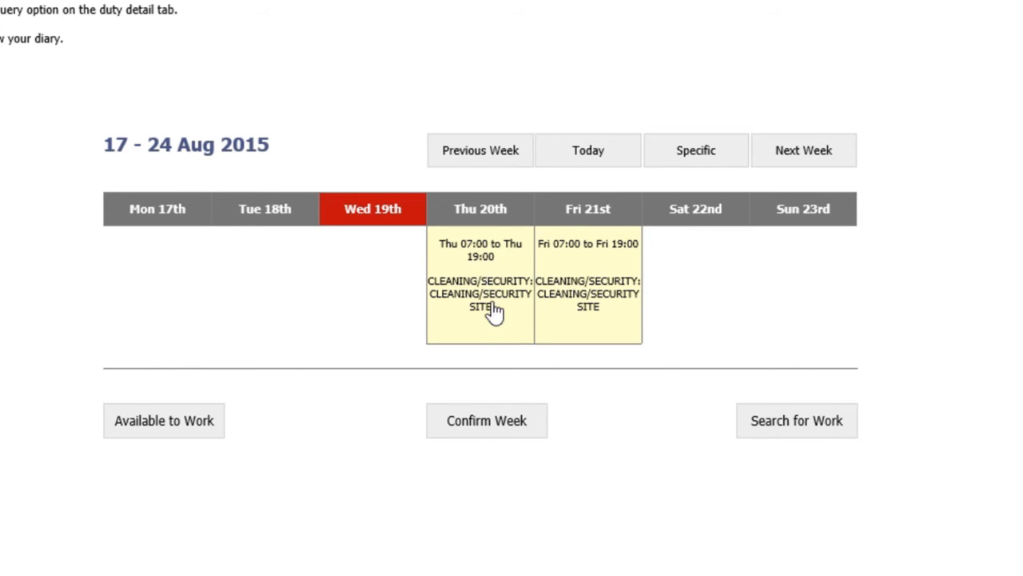
# Step: View the Thursday 20 August 07:00–19:00 duty details, go back, and view them again
pyautogui.click(480, 288)
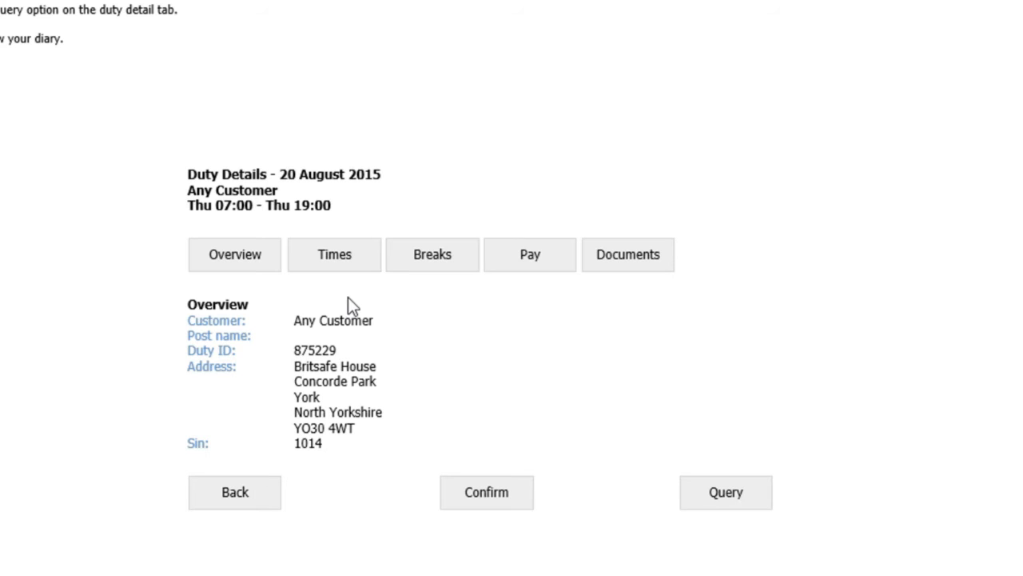
pyautogui.moveTo(386, 297)
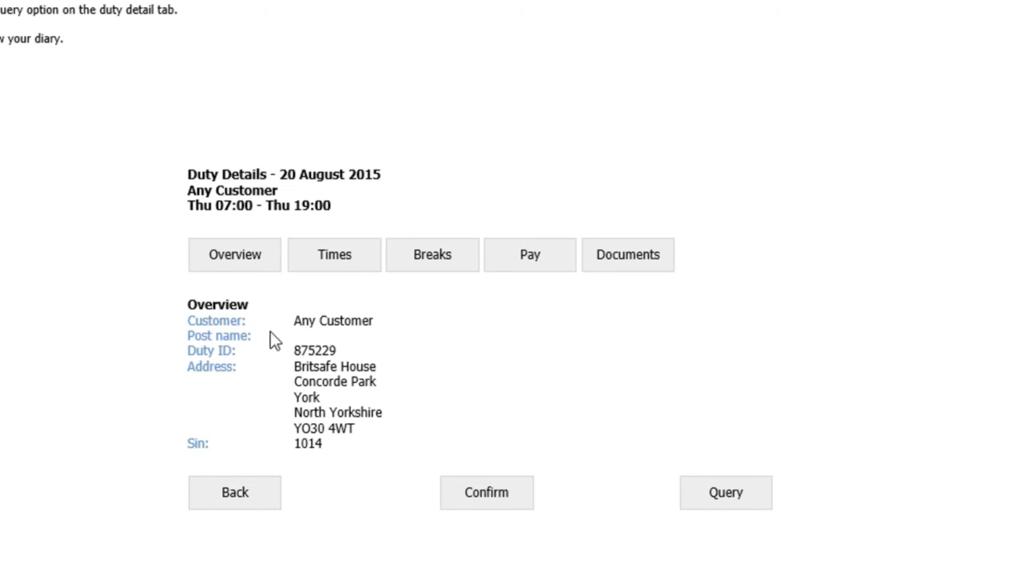
pyautogui.moveTo(350, 216)
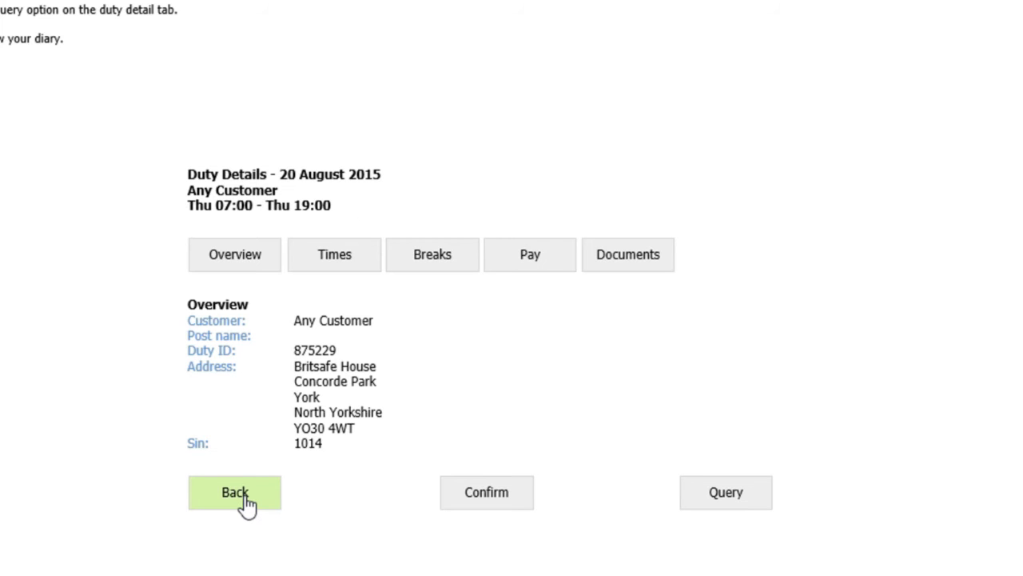
pyautogui.click(233, 493)
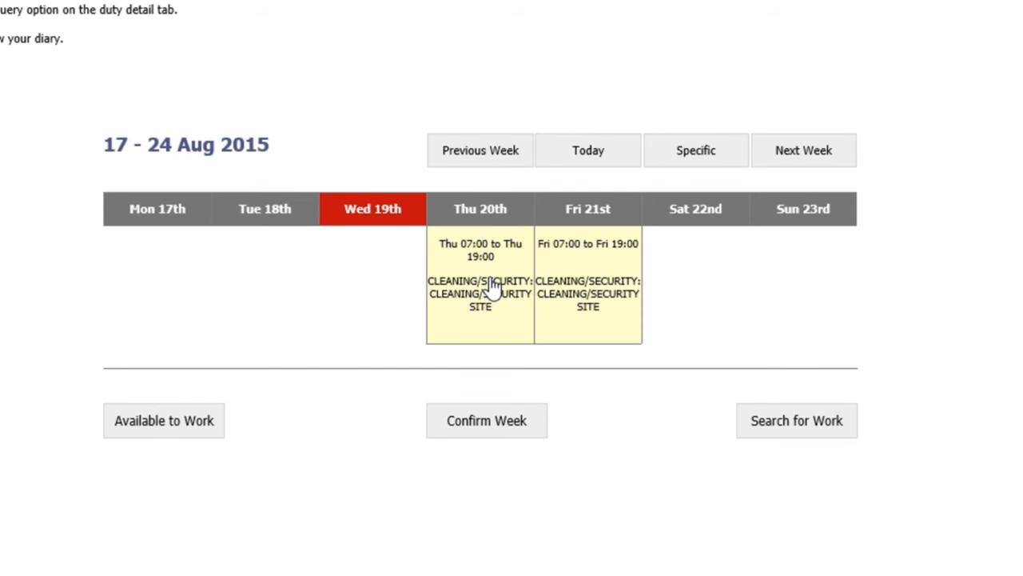
pyautogui.click(479, 294)
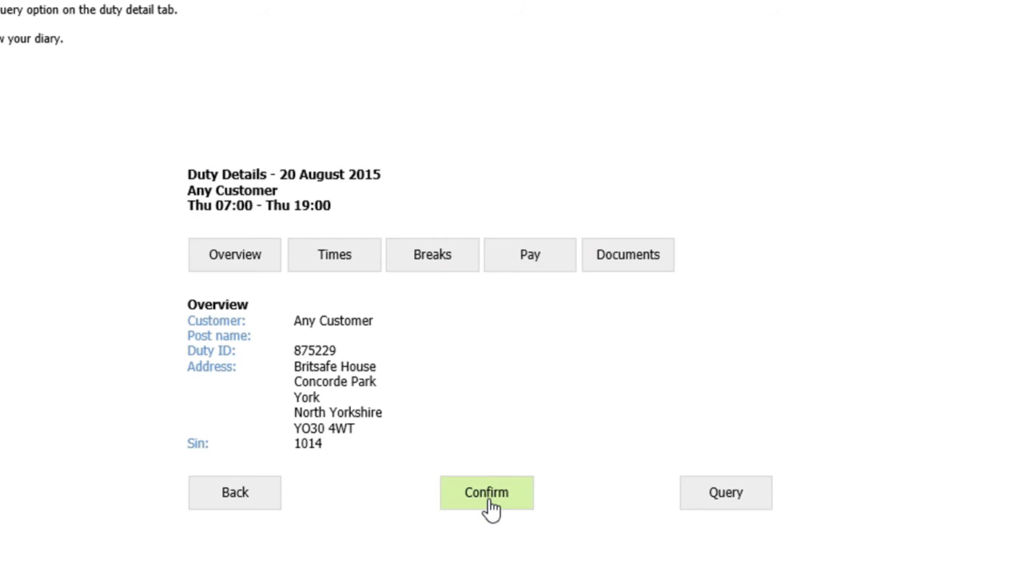
# Step: Confirm the Thursday 20 August shift and return to the 17–24 Aug diary week
pyautogui.click(486, 492)
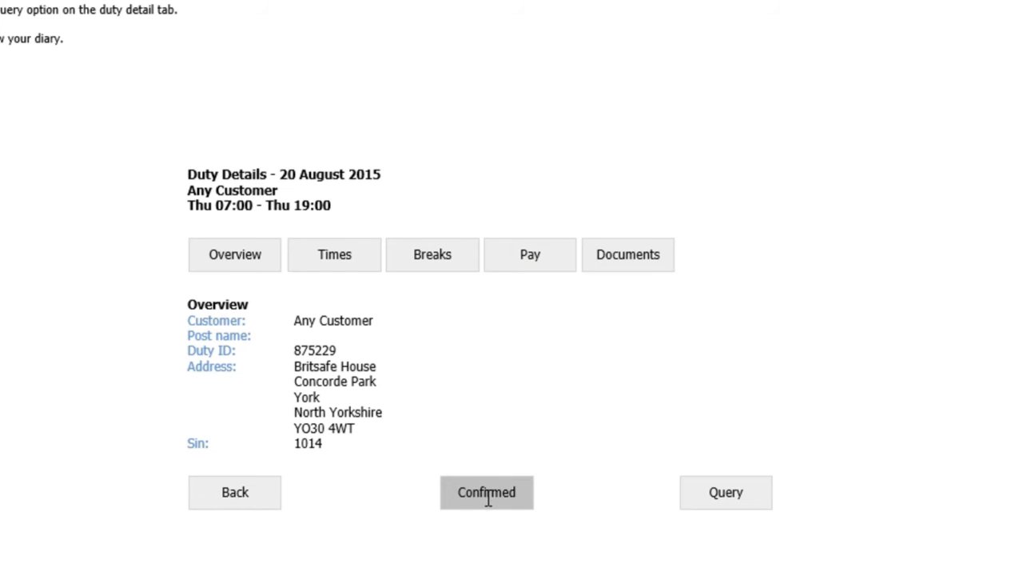
pyautogui.moveTo(296, 502)
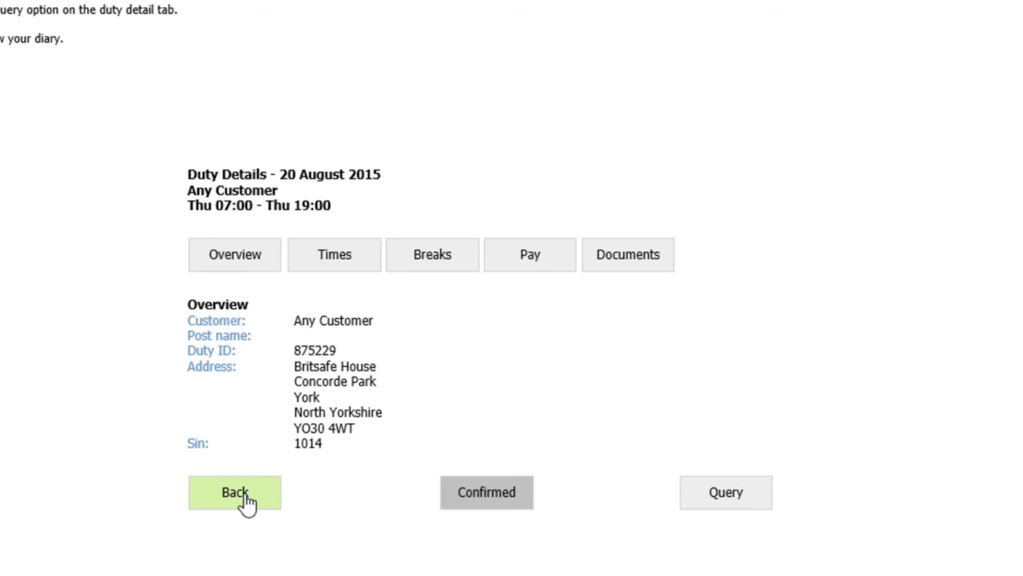
pyautogui.click(233, 493)
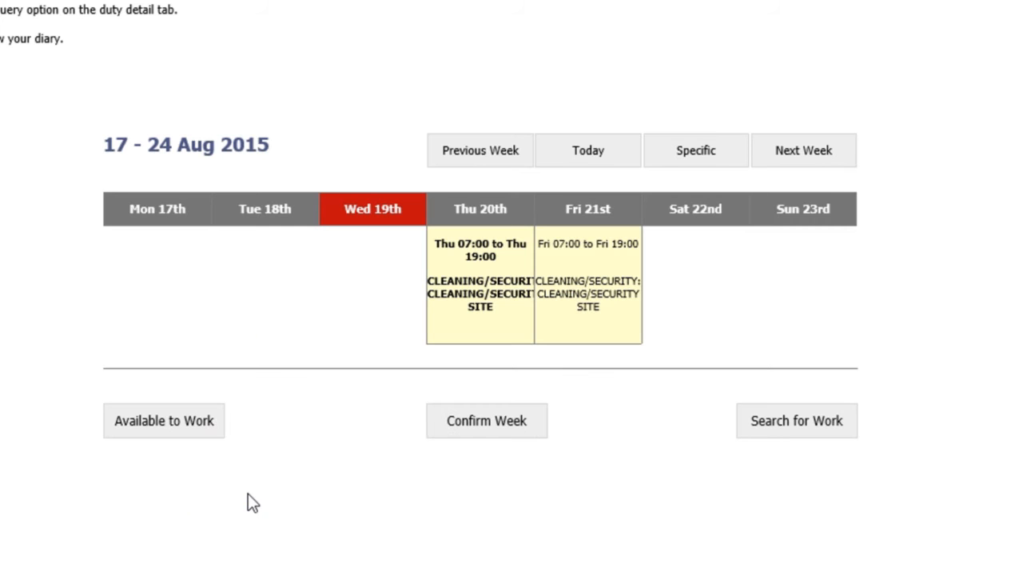
pyautogui.moveTo(499, 227)
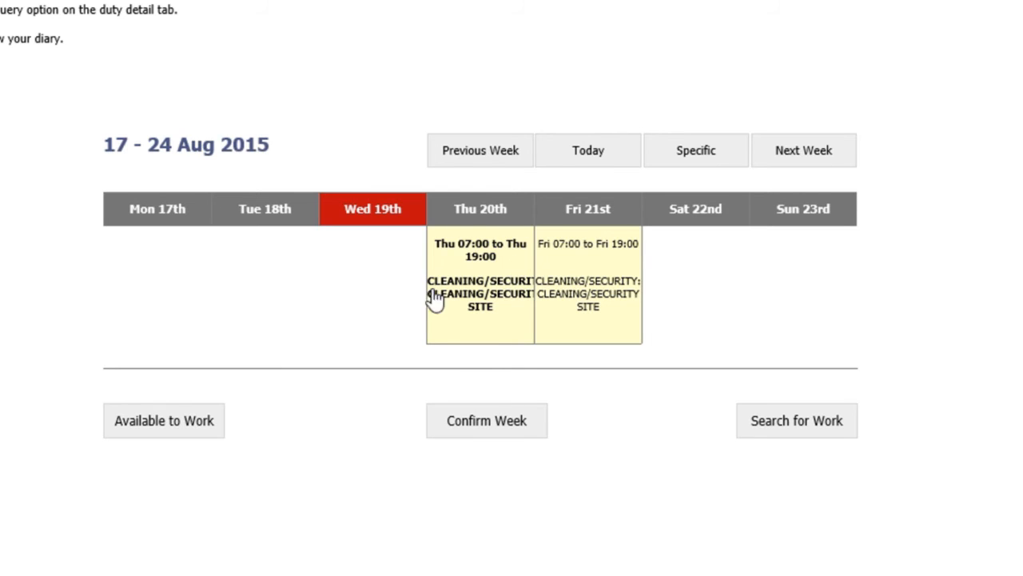
pyautogui.moveTo(493, 352)
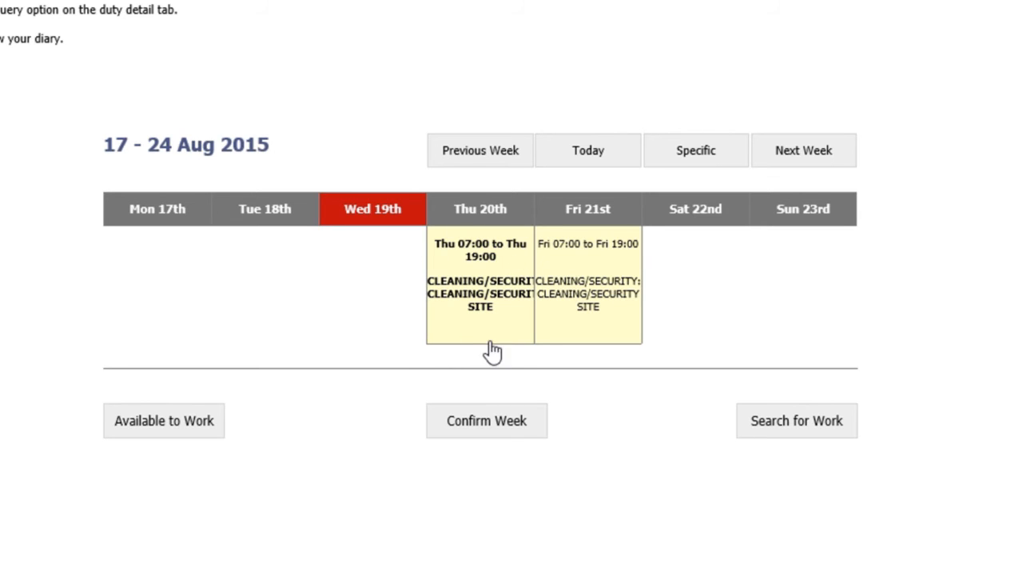
pyautogui.moveTo(518, 339)
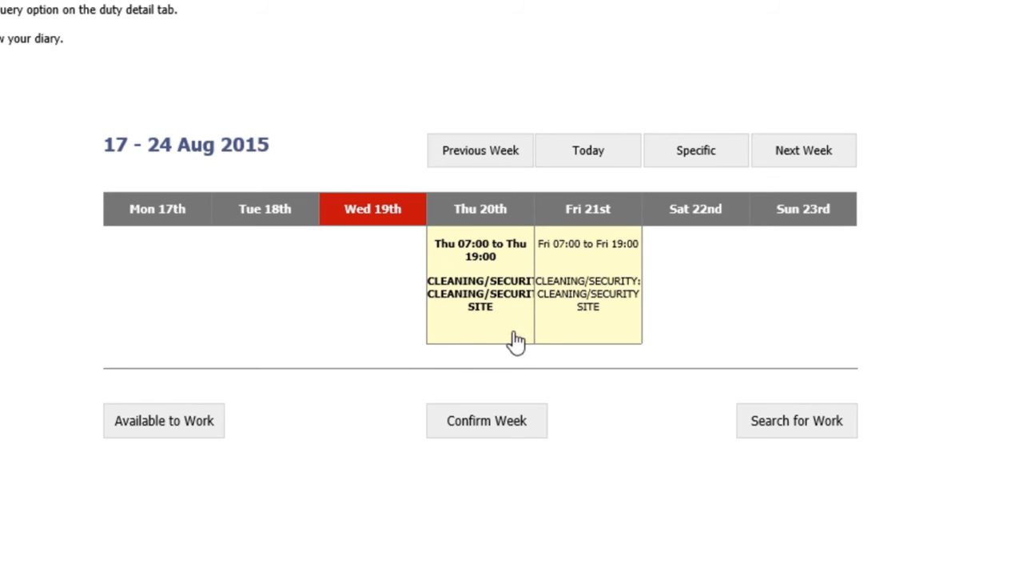
pyautogui.moveTo(493, 334)
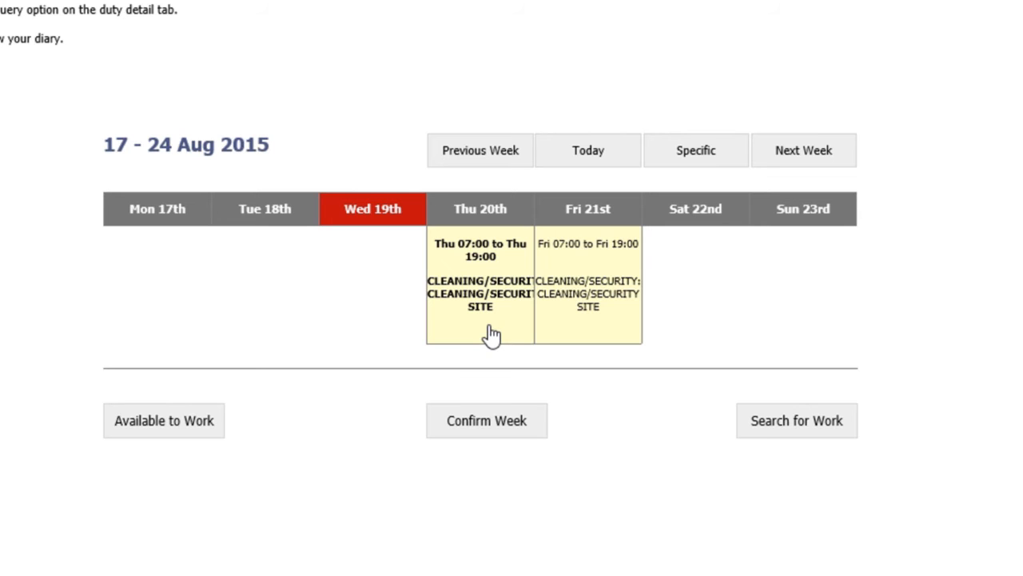
pyautogui.moveTo(562, 307)
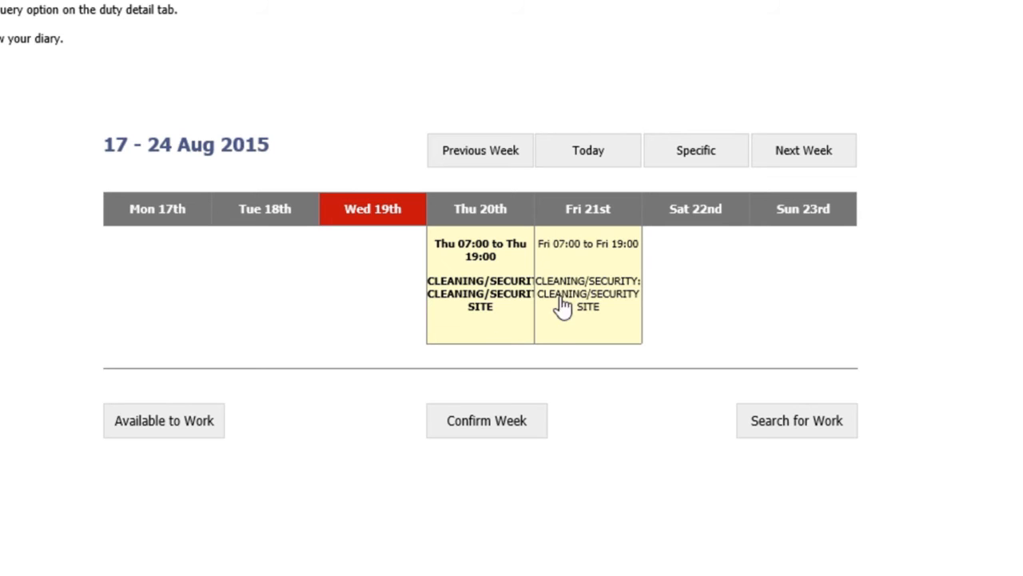
pyautogui.moveTo(592, 310)
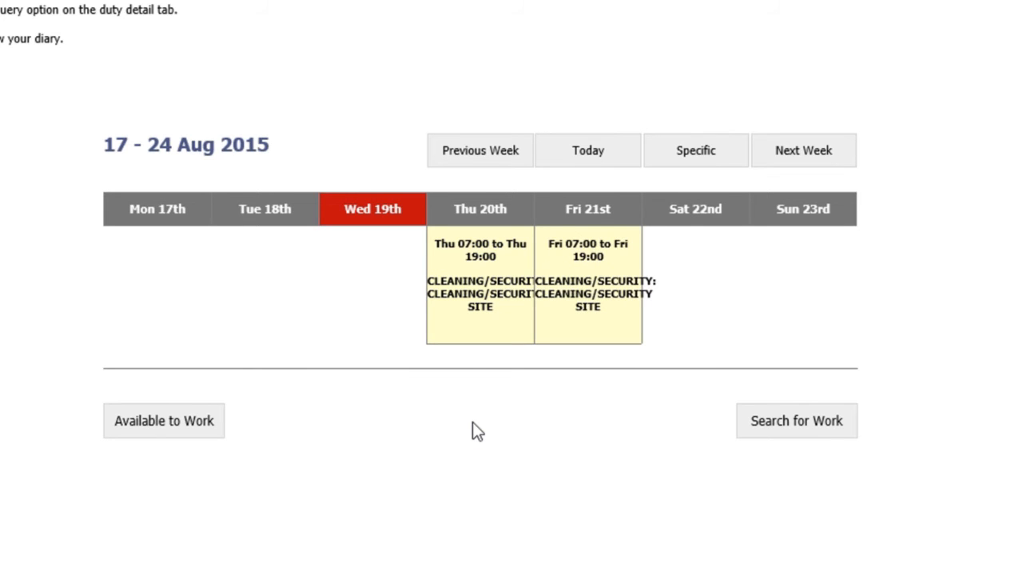
pyautogui.moveTo(473, 304)
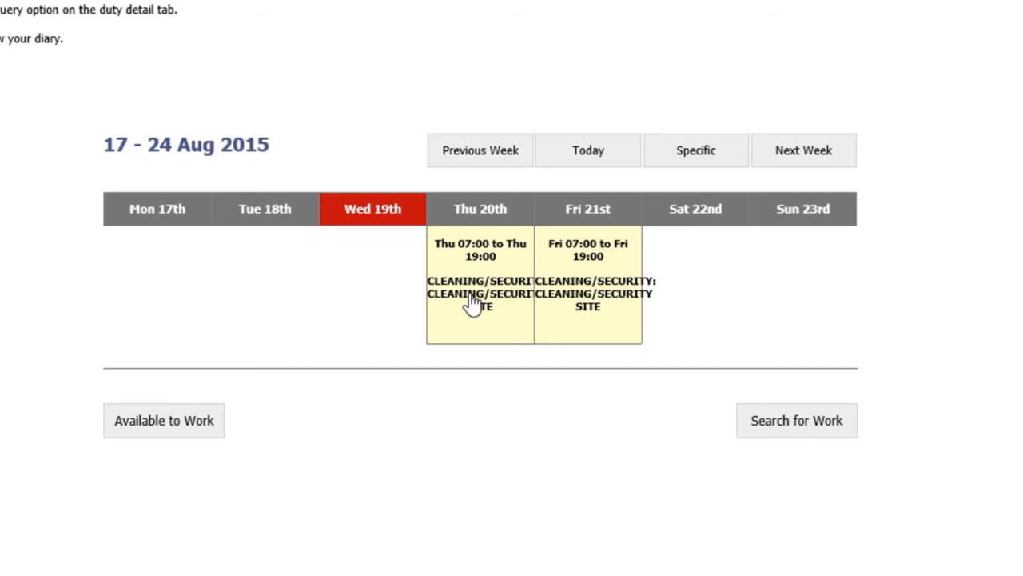
pyautogui.moveTo(601, 302)
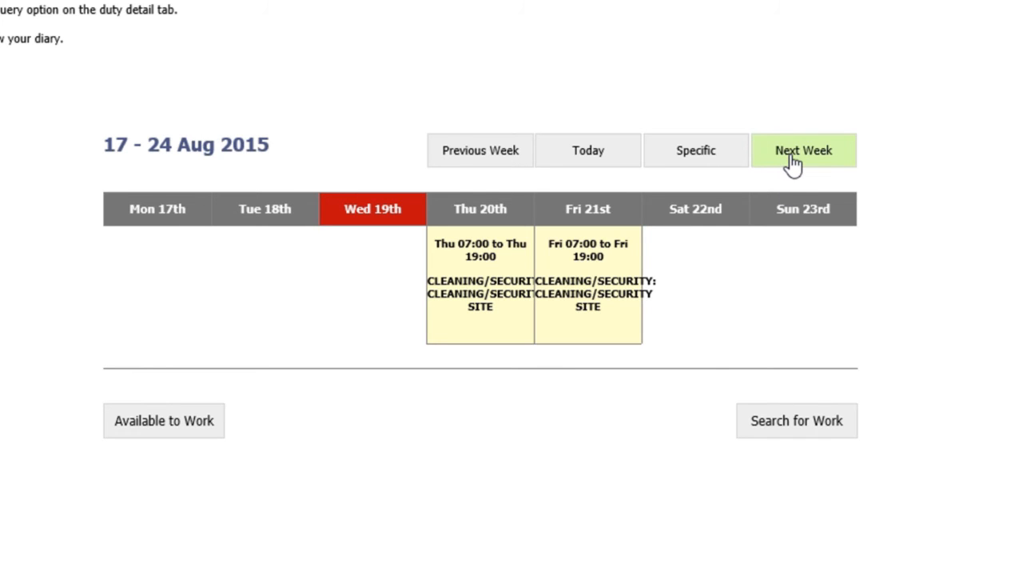
# Step: Move to the 24–31 Aug 2015 week and confirm all five Monday–Friday shifts
pyautogui.click(802, 150)
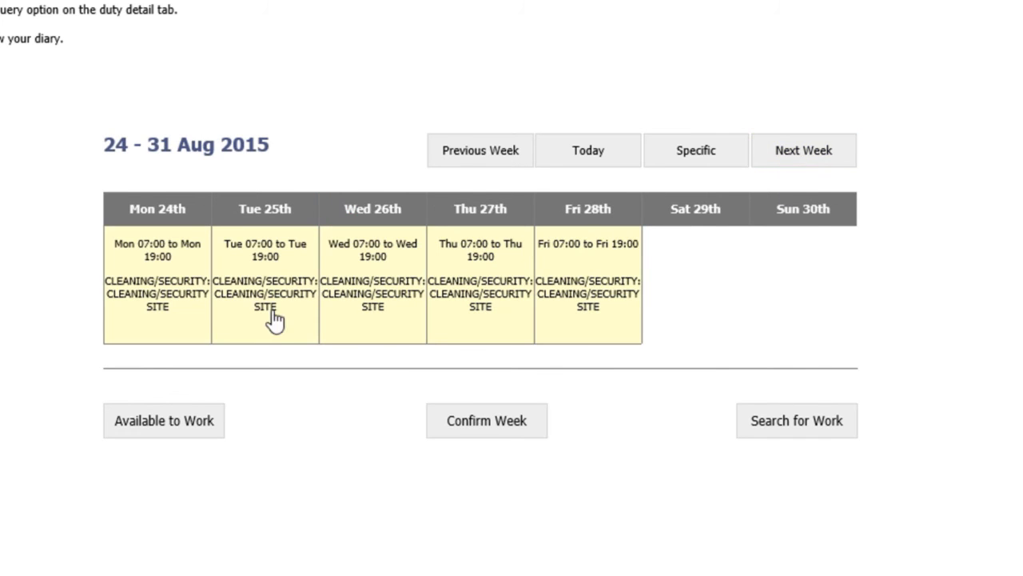
pyautogui.moveTo(585, 304)
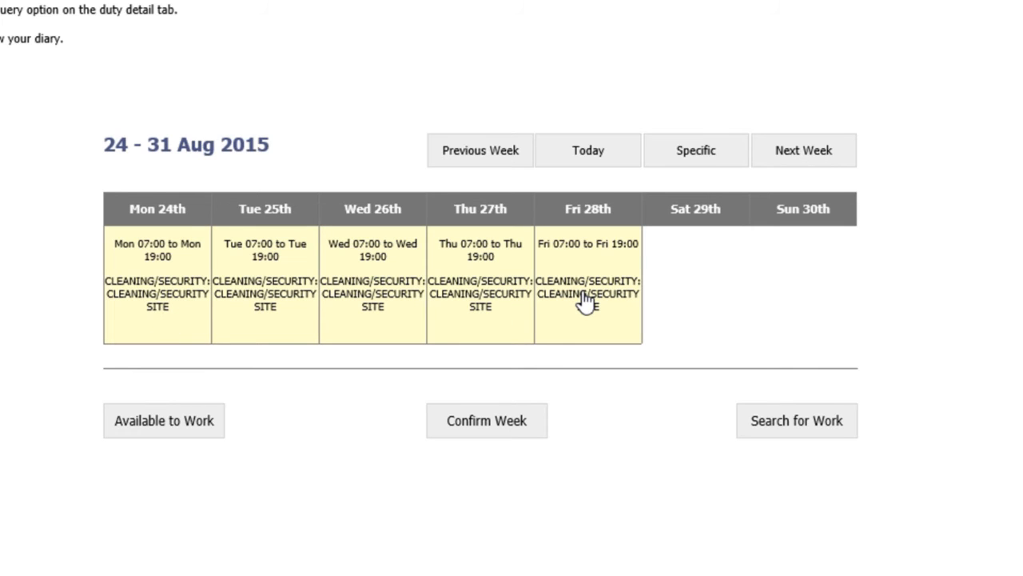
pyautogui.moveTo(232, 291)
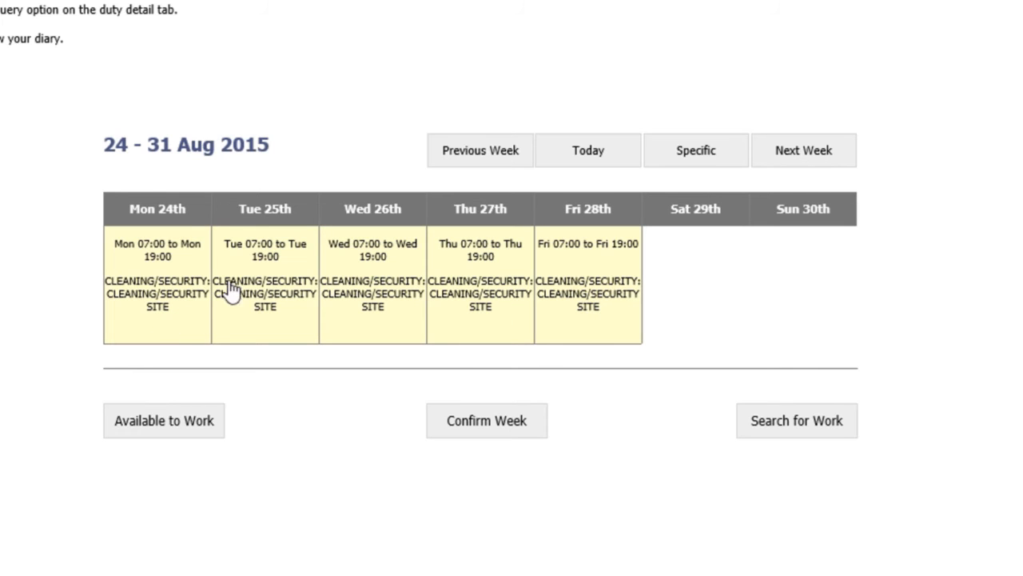
pyautogui.moveTo(163, 275)
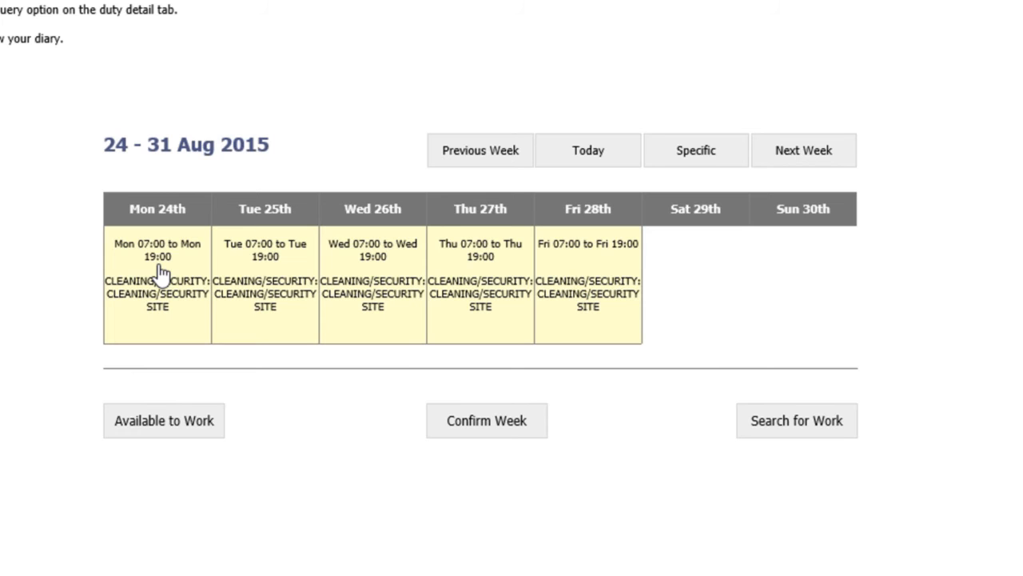
pyautogui.moveTo(595, 318)
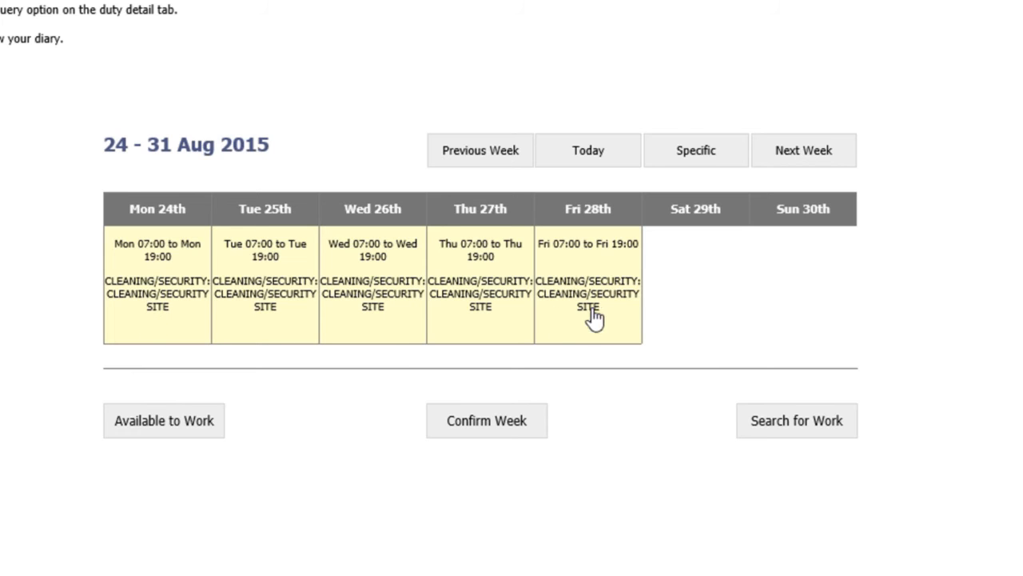
pyautogui.moveTo(422, 320)
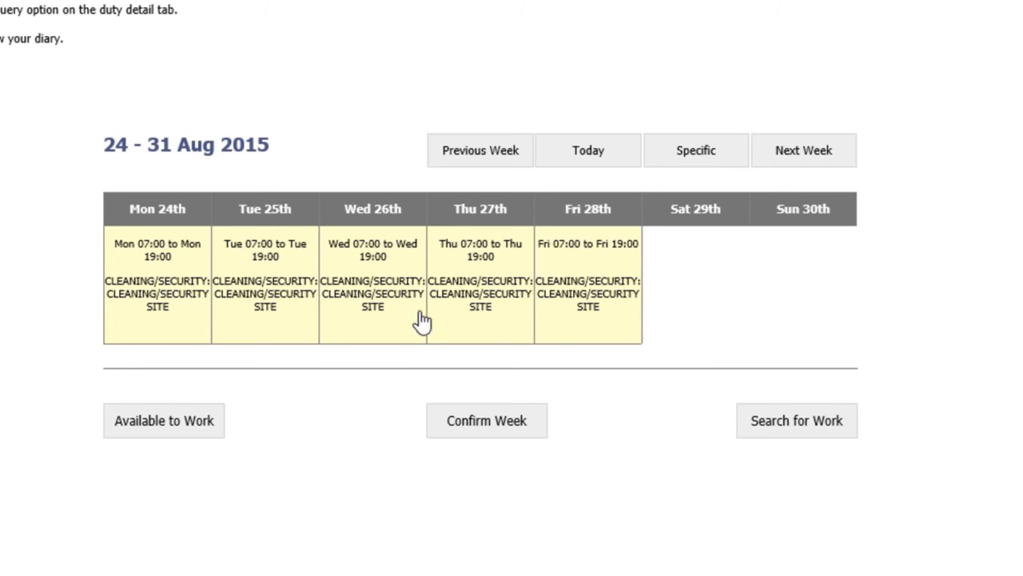
pyautogui.moveTo(582, 317)
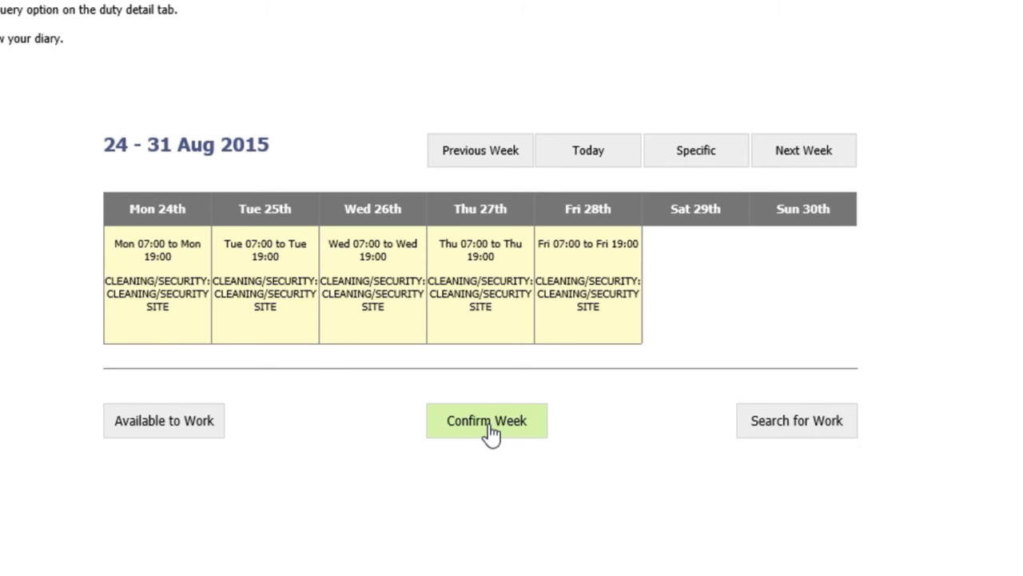
pyautogui.moveTo(479, 431)
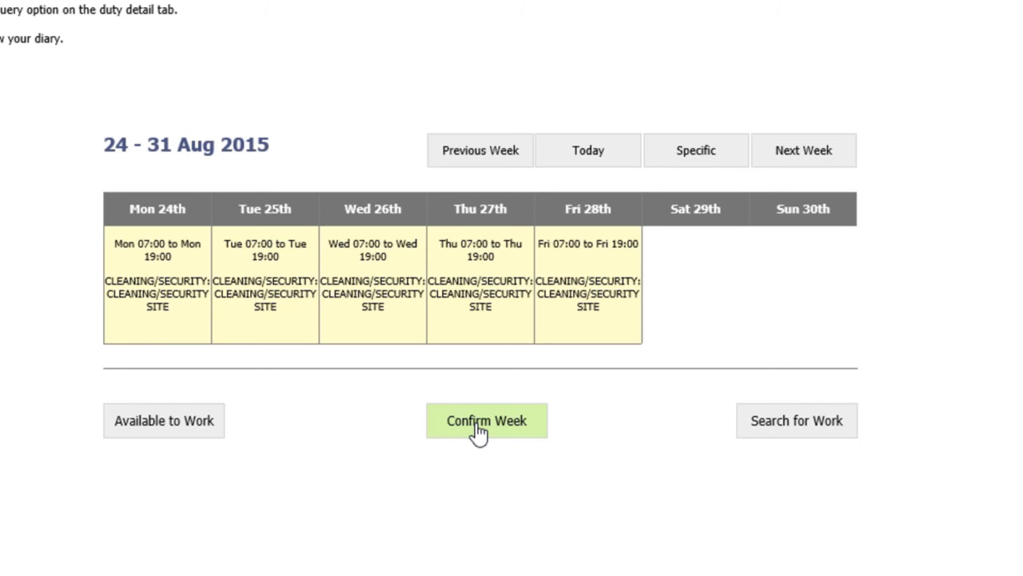
pyautogui.click(486, 419)
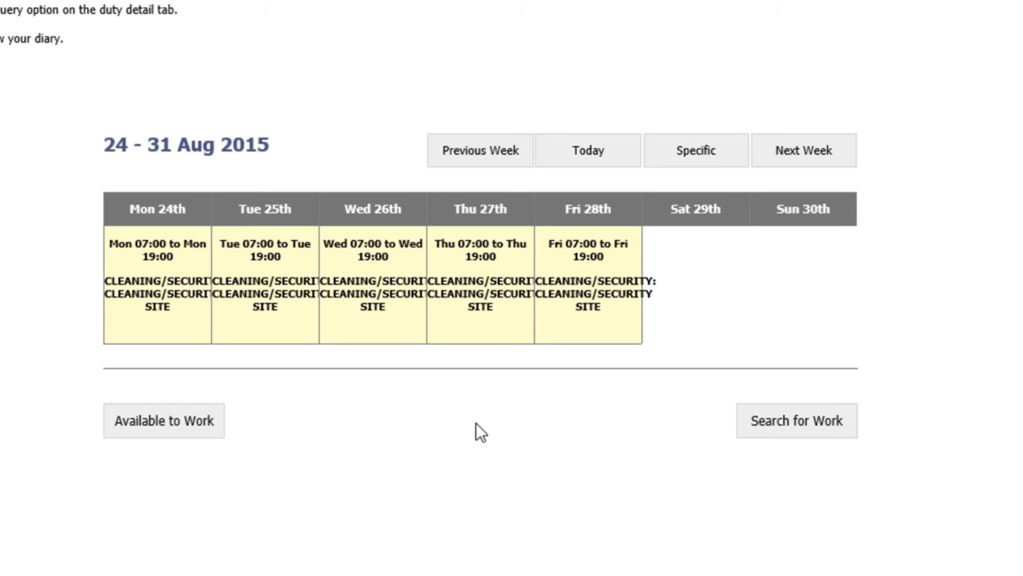
pyautogui.moveTo(956, 180)
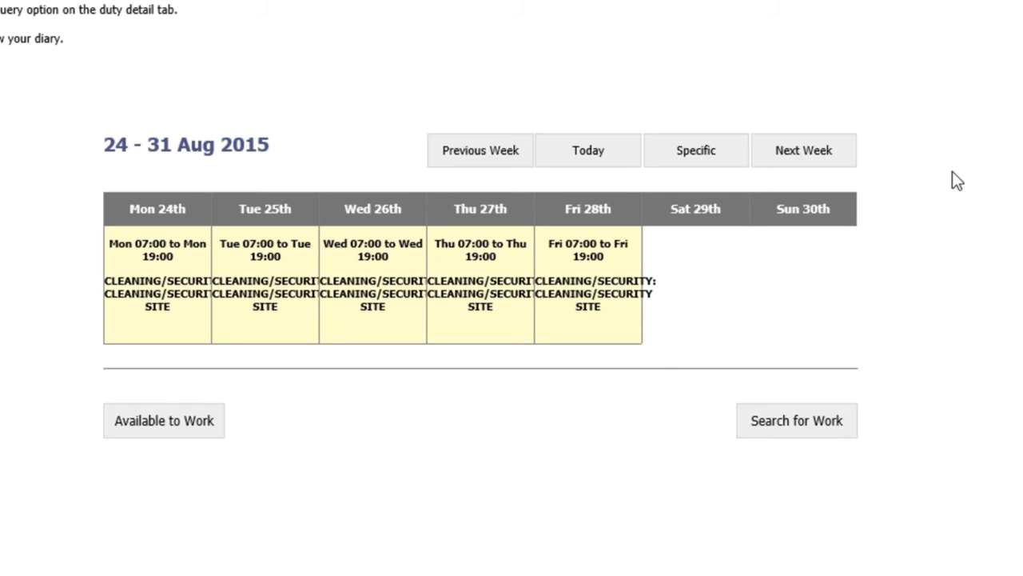
pyautogui.moveTo(598, 342)
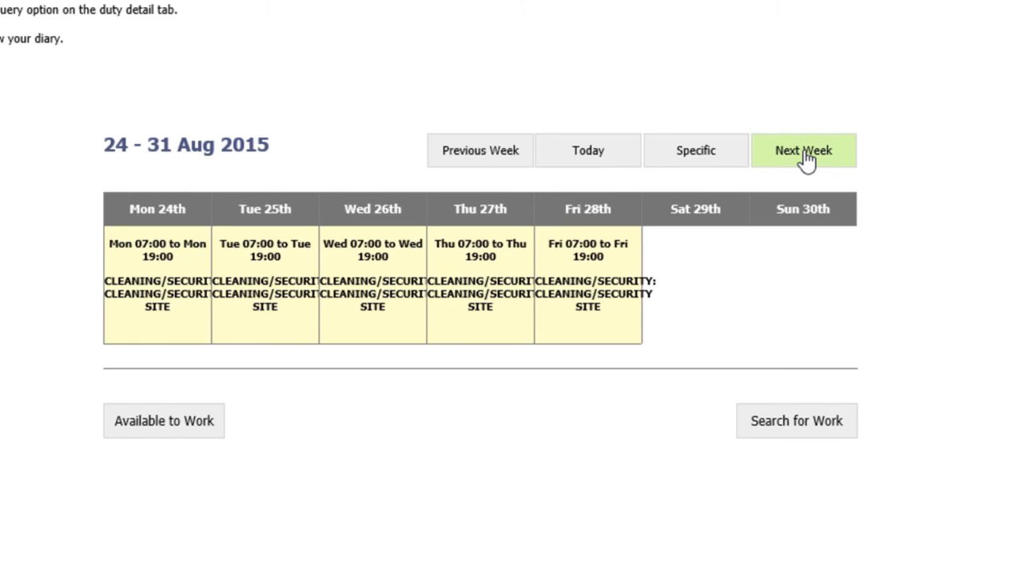
# Step: Move to the 31 Aug – 07 Sep 2015 week and confirm all five weekday shifts
pyautogui.click(803, 150)
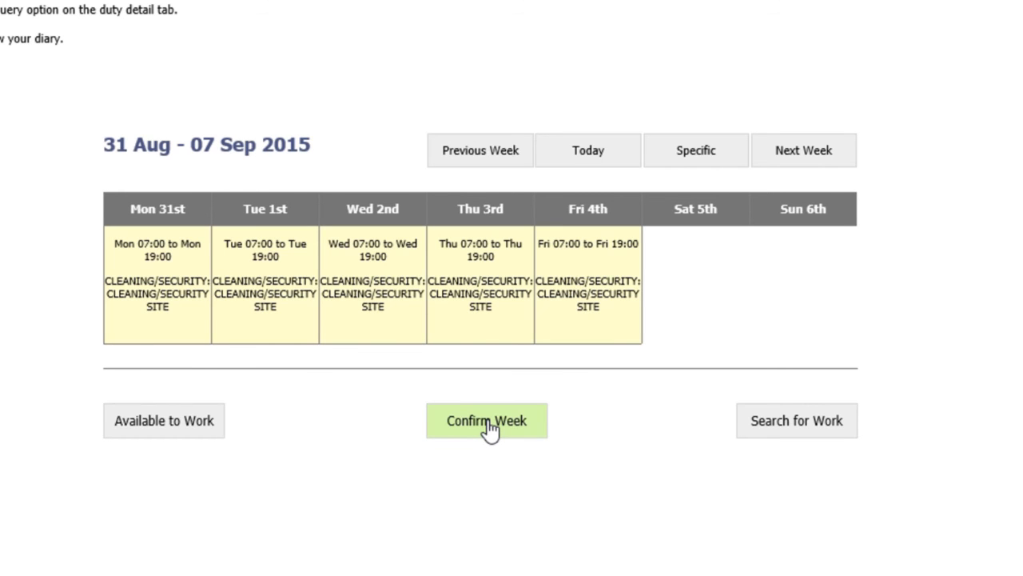
pyautogui.click(486, 419)
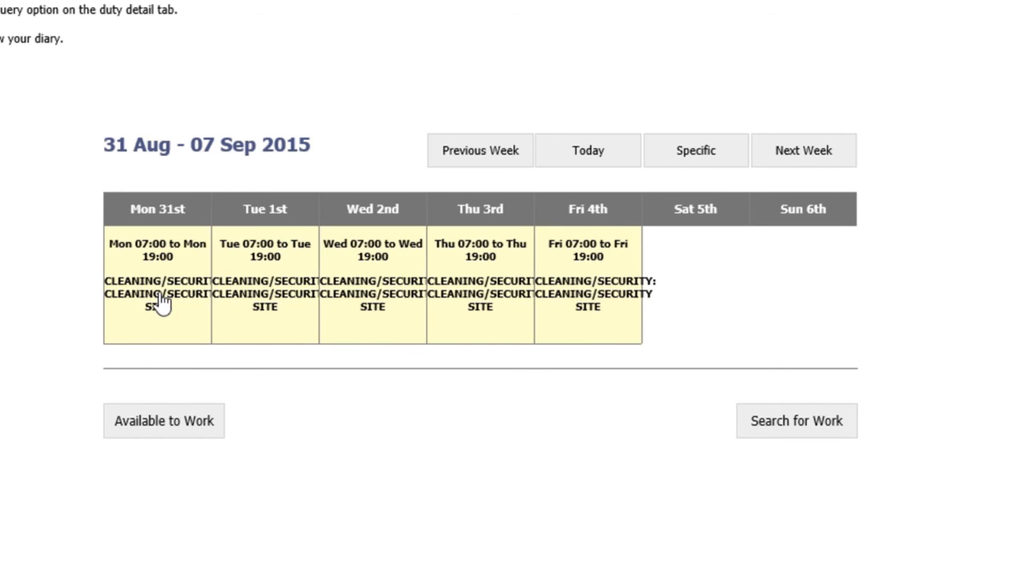
pyautogui.moveTo(206, 317)
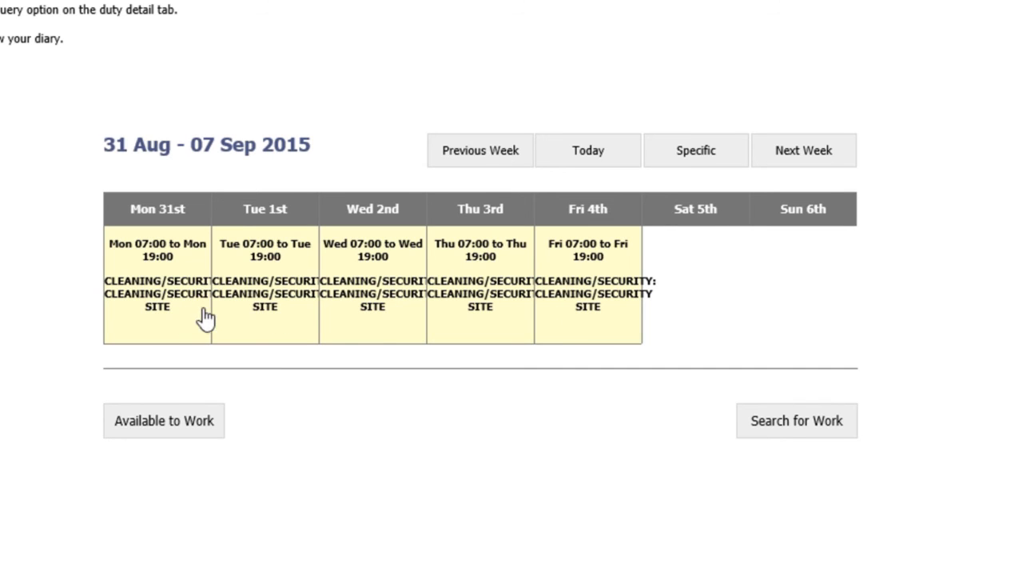
pyautogui.moveTo(397, 204)
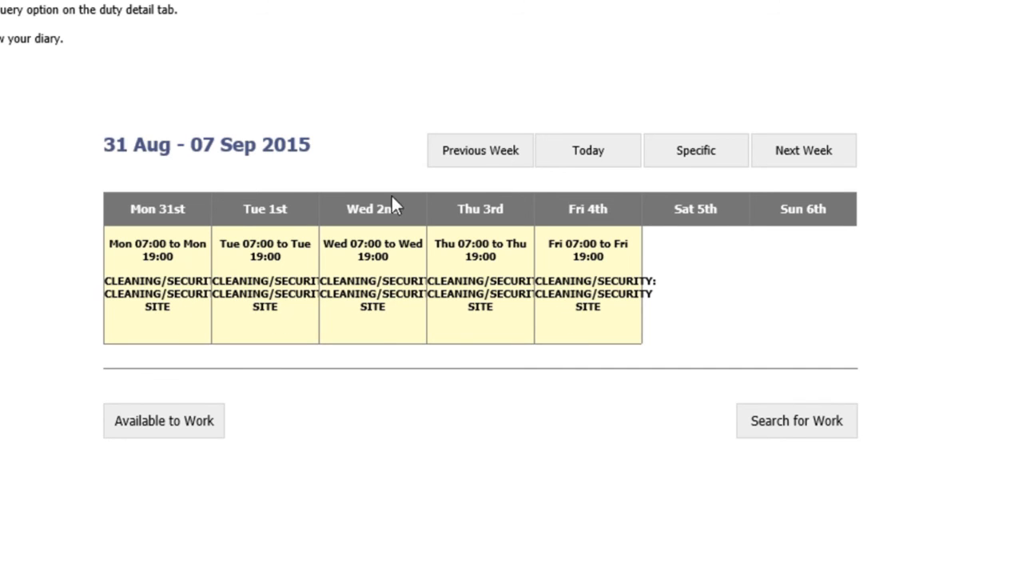
pyautogui.moveTo(552, 284)
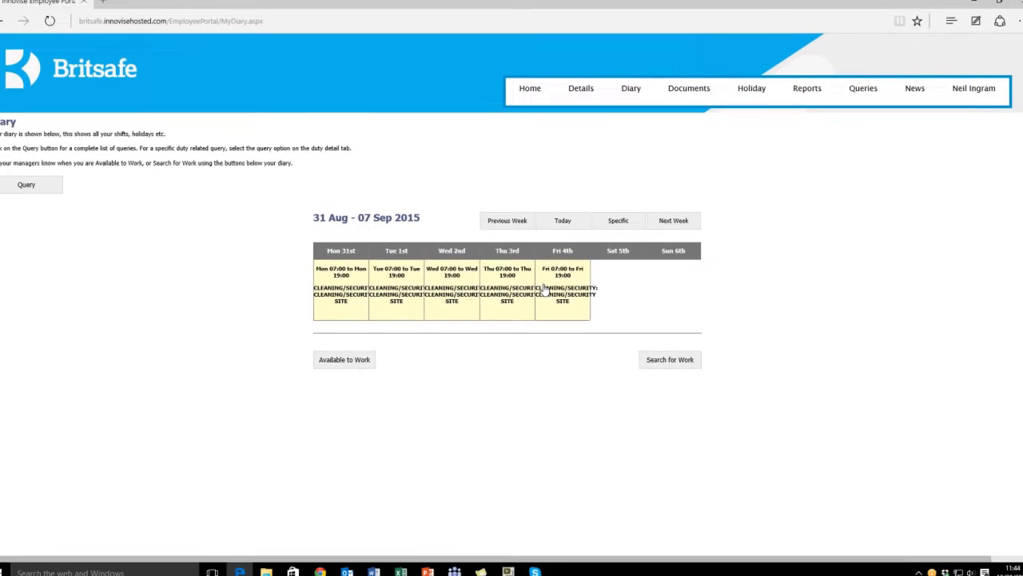
# Step: Log out via the user menu, returning to the Employee Portal logon page
pyautogui.click(963, 92)
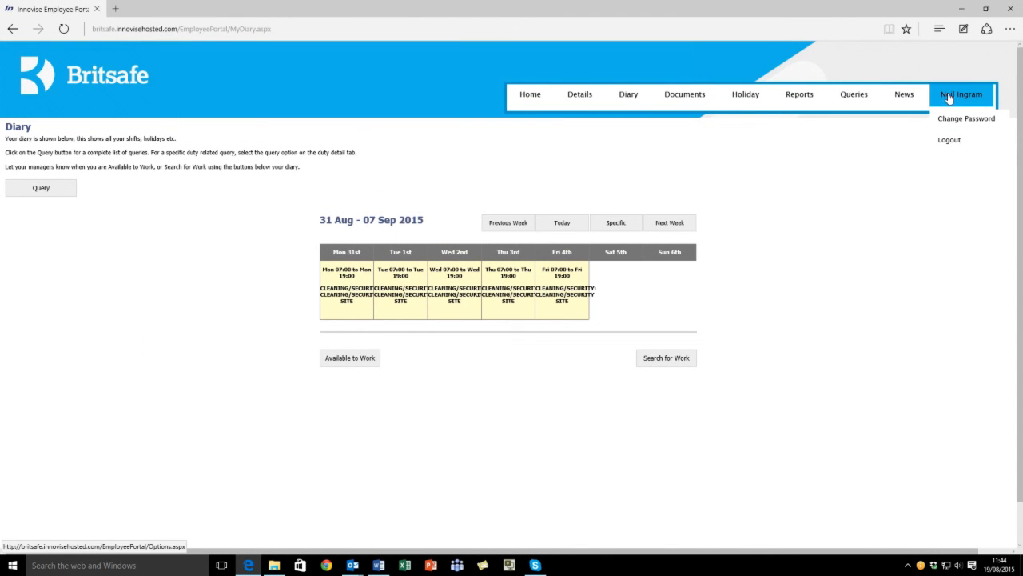
pyautogui.moveTo(953, 141)
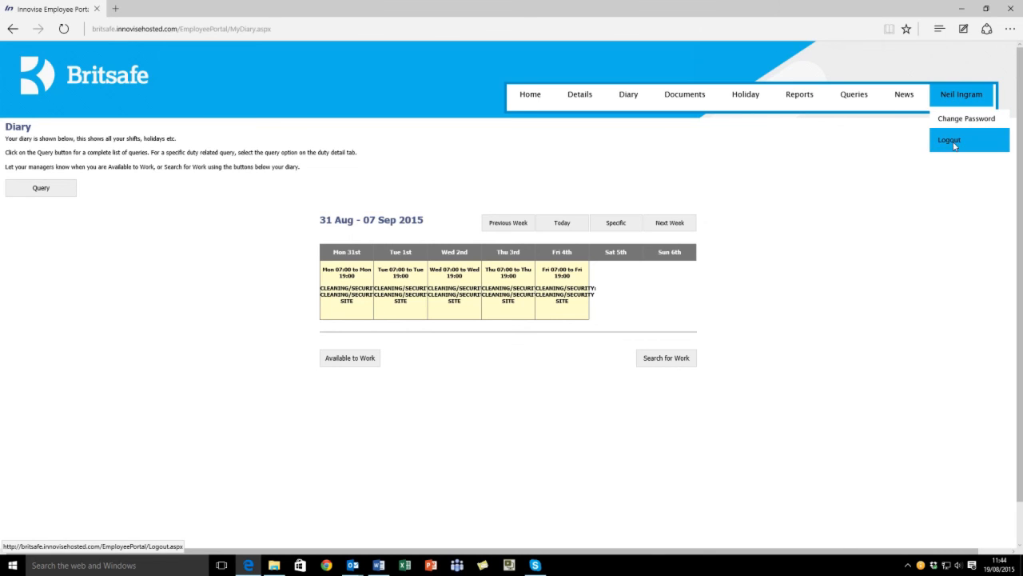
pyautogui.click(950, 141)
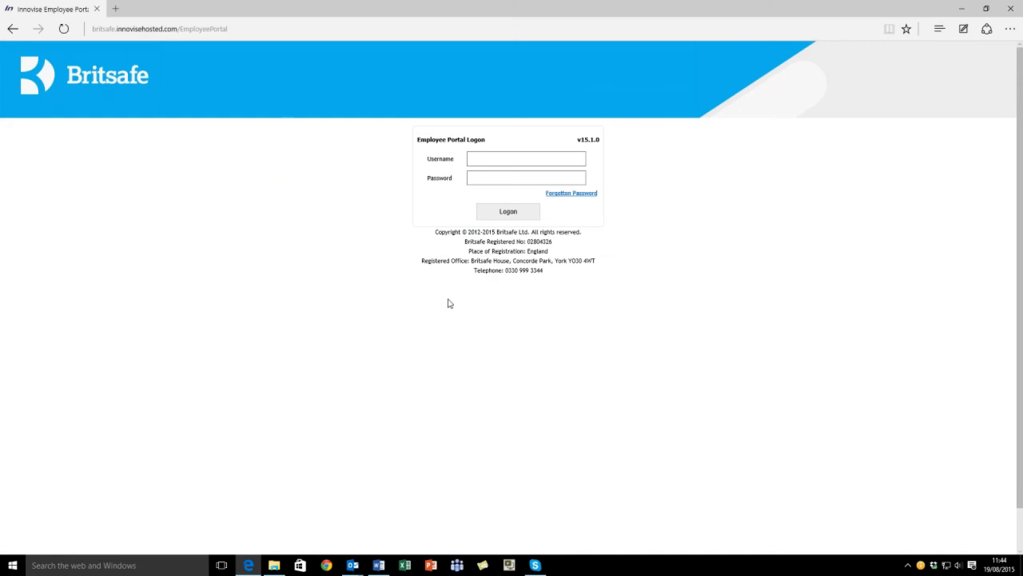
pyautogui.moveTo(454, 305)
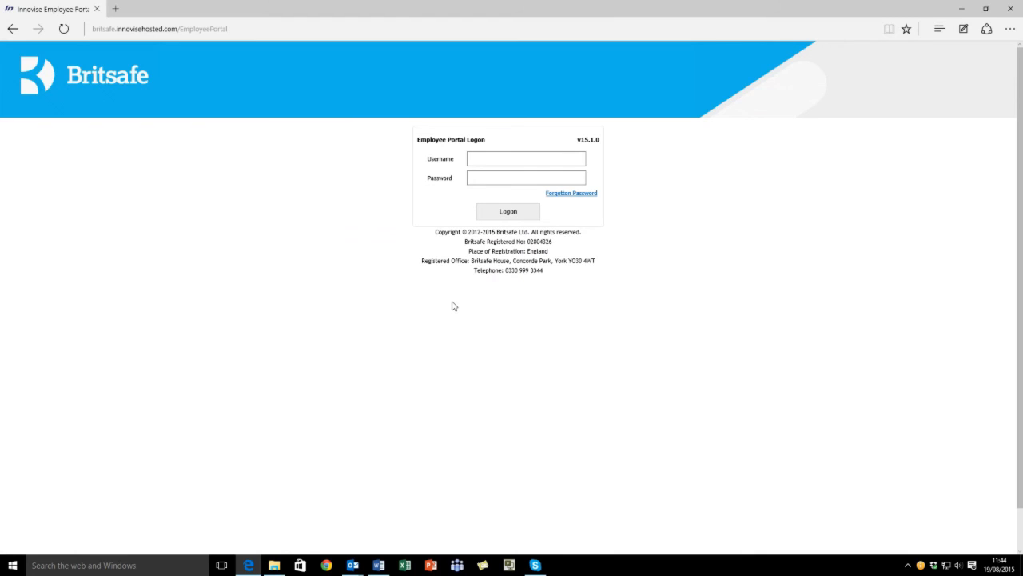